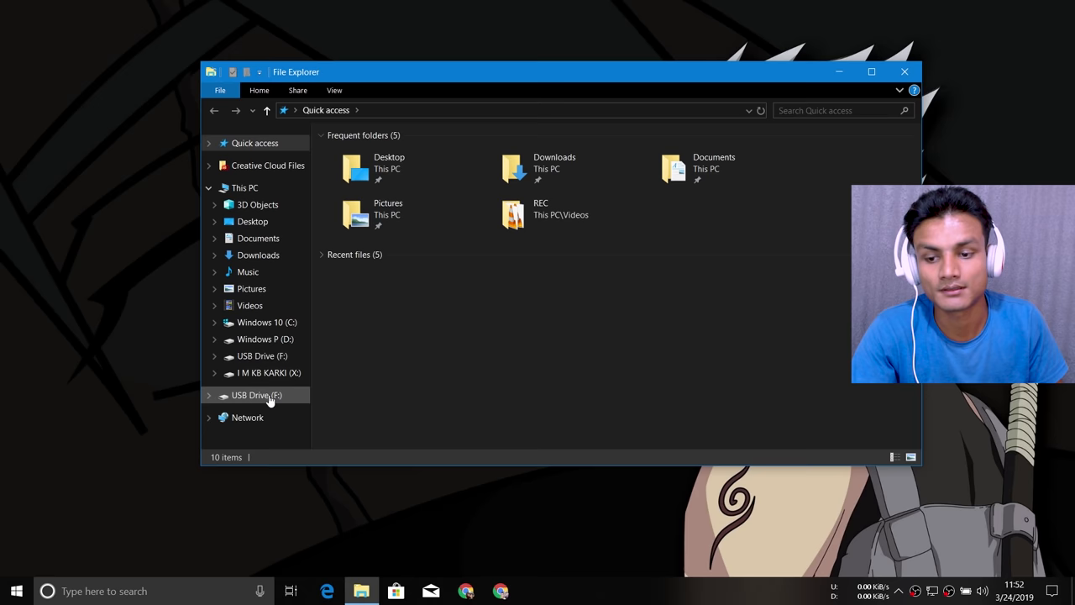
Step: Try opening USB Drive (F:) and cancel the Insert disk prompt
left_click(256, 395)
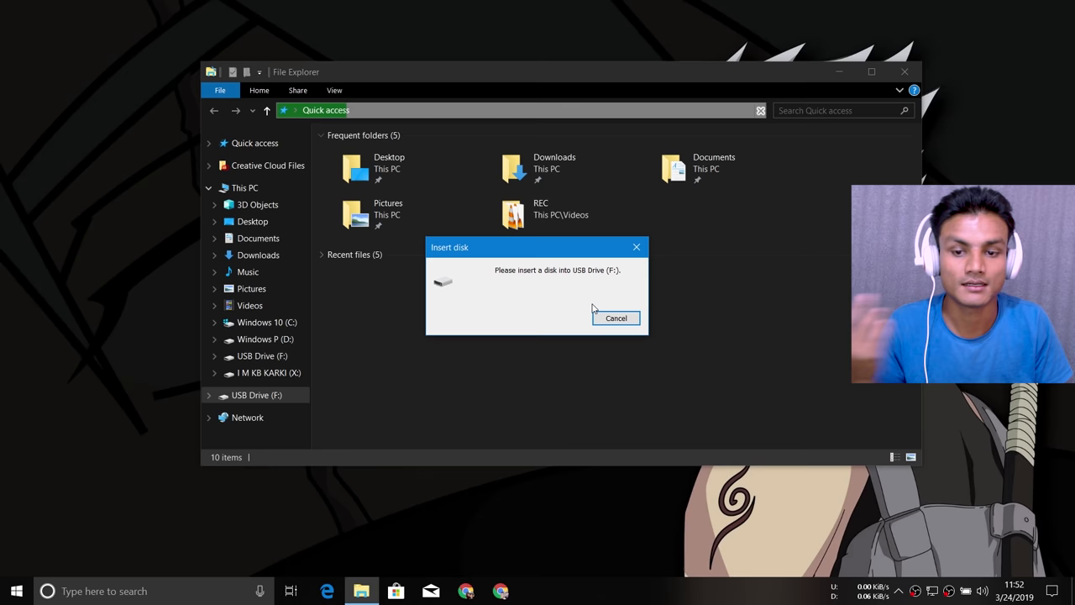
left_click(616, 317)
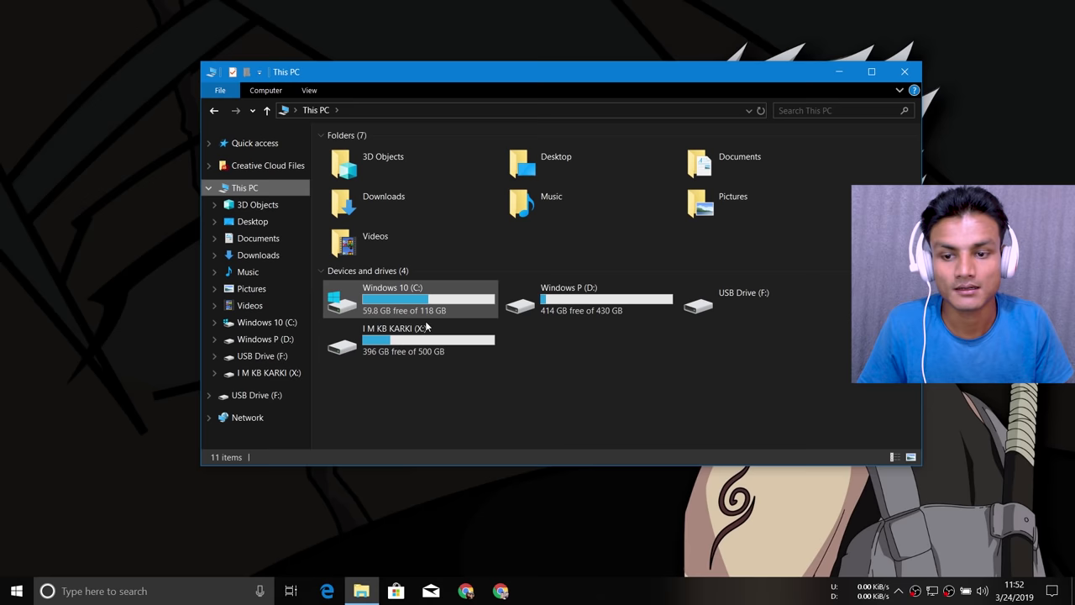
Step: Select USB Drive (F:) under Devices and drives to format it
left_click(743, 302)
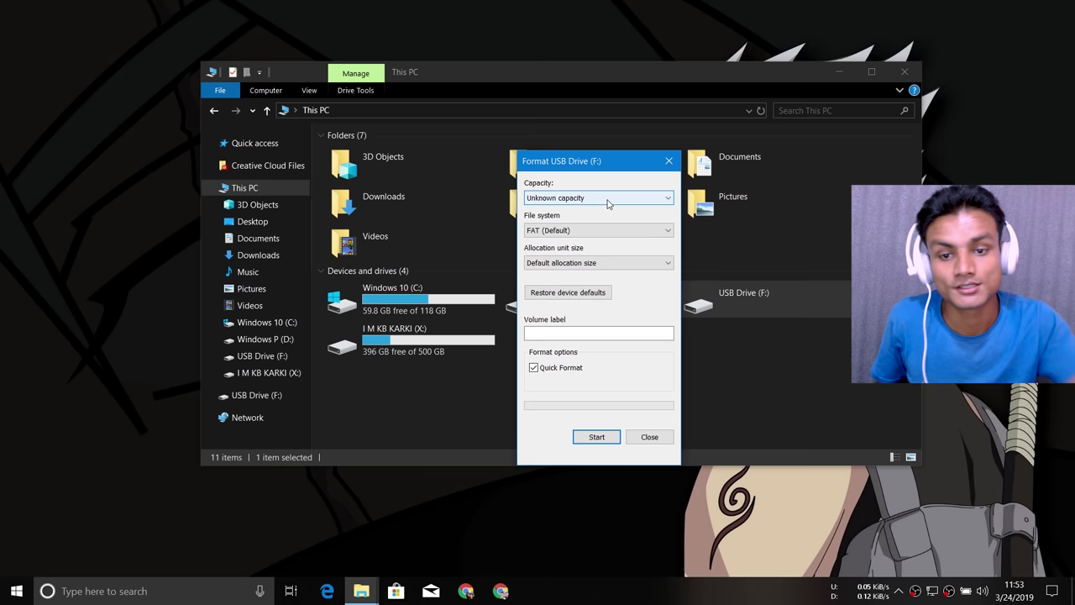
Step: Start formatting USB Drive (F:) and acknowledge that Windows couldn't complete it
left_click(595, 436)
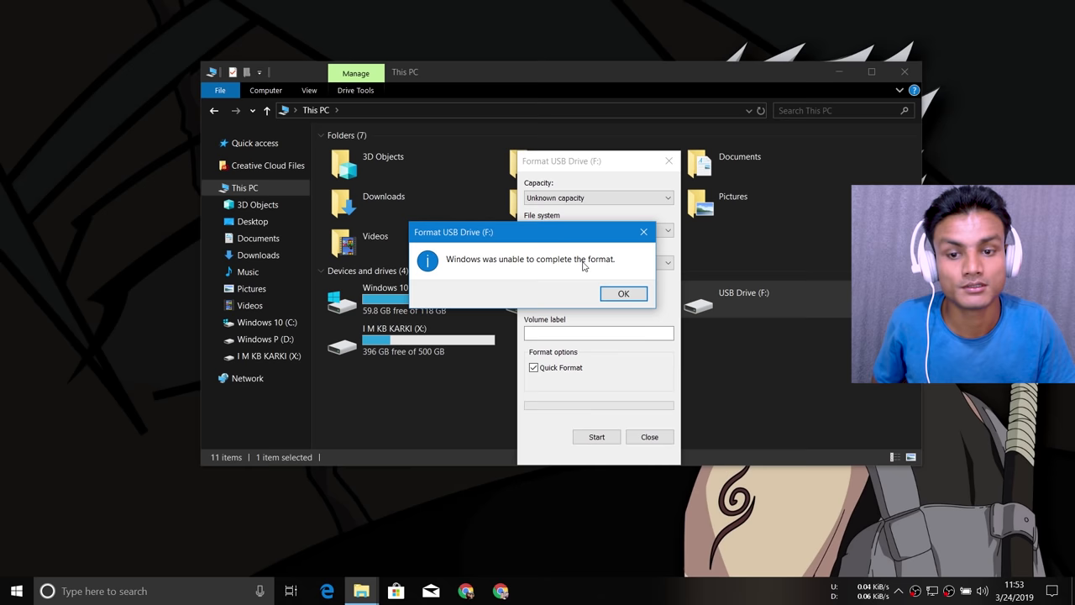
left_click(623, 293)
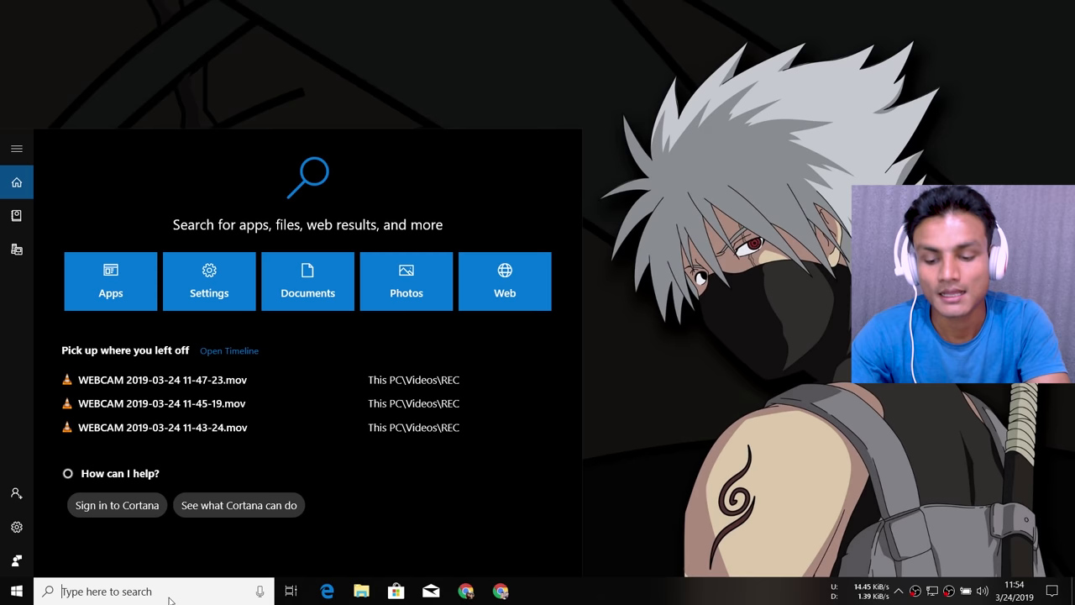
Step: Run Command Prompt as administrator from the cmd search result
right_click(115, 208)
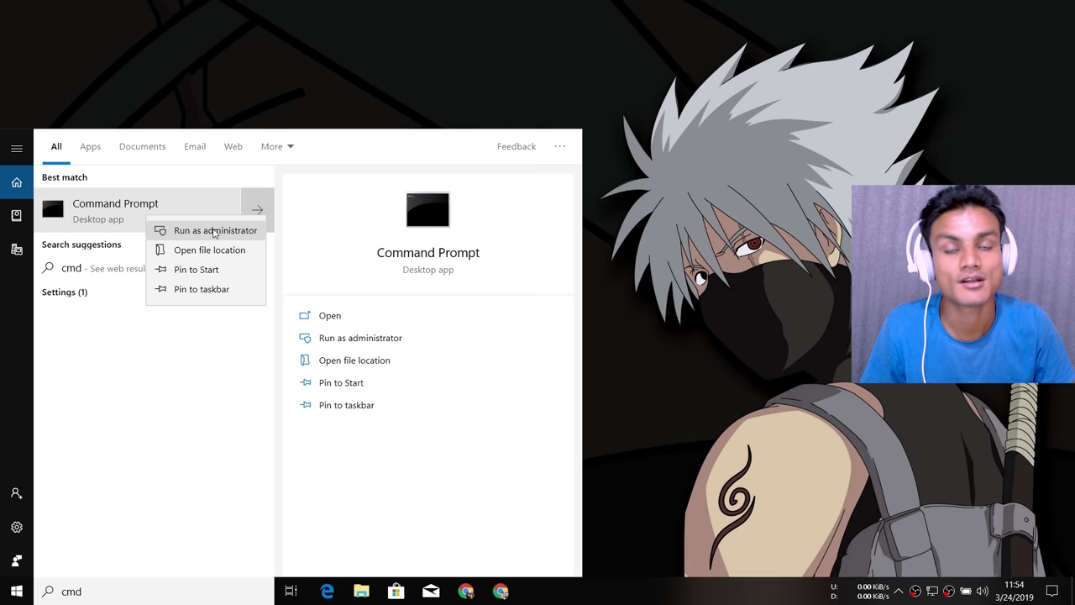
left_click(215, 230)
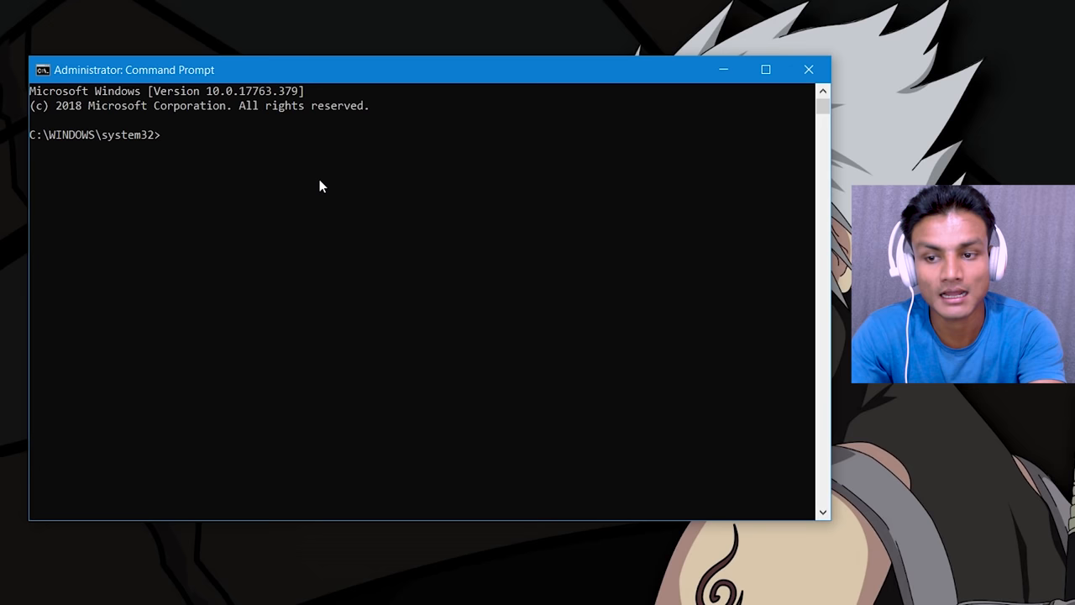
Step: Launch diskpart in the administrator Command Prompt and enter list disk
type("diskpart")
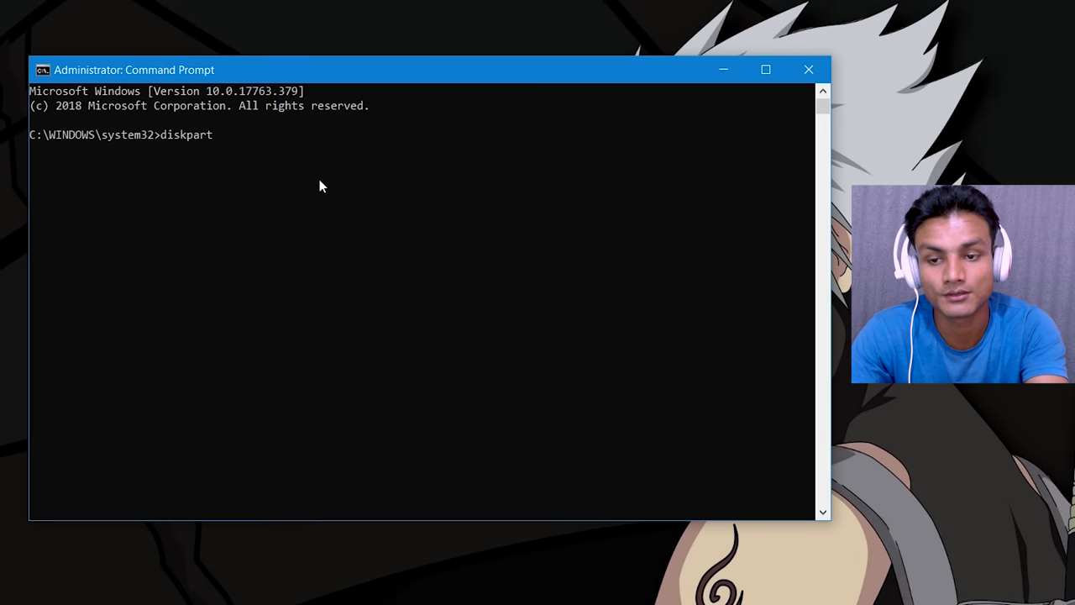
key("Enter")
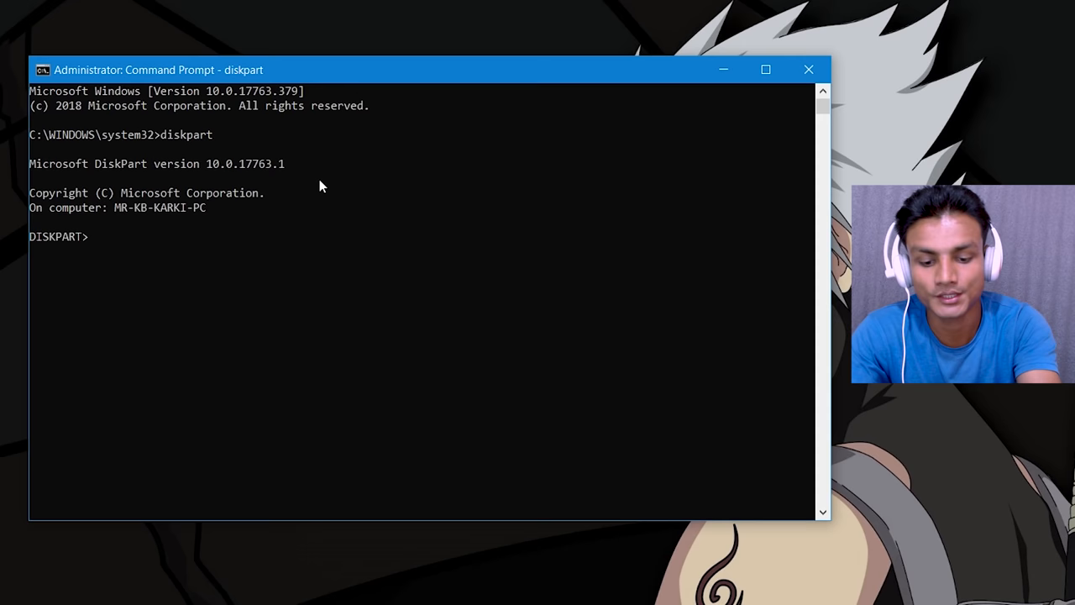
type("list disk")
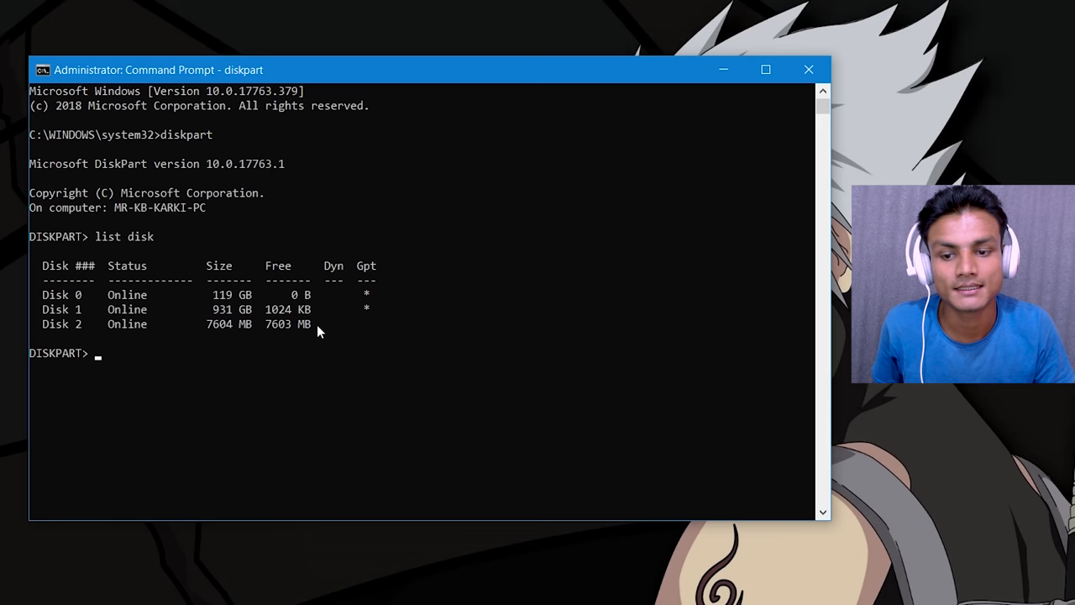
mouse_move(371, 355)
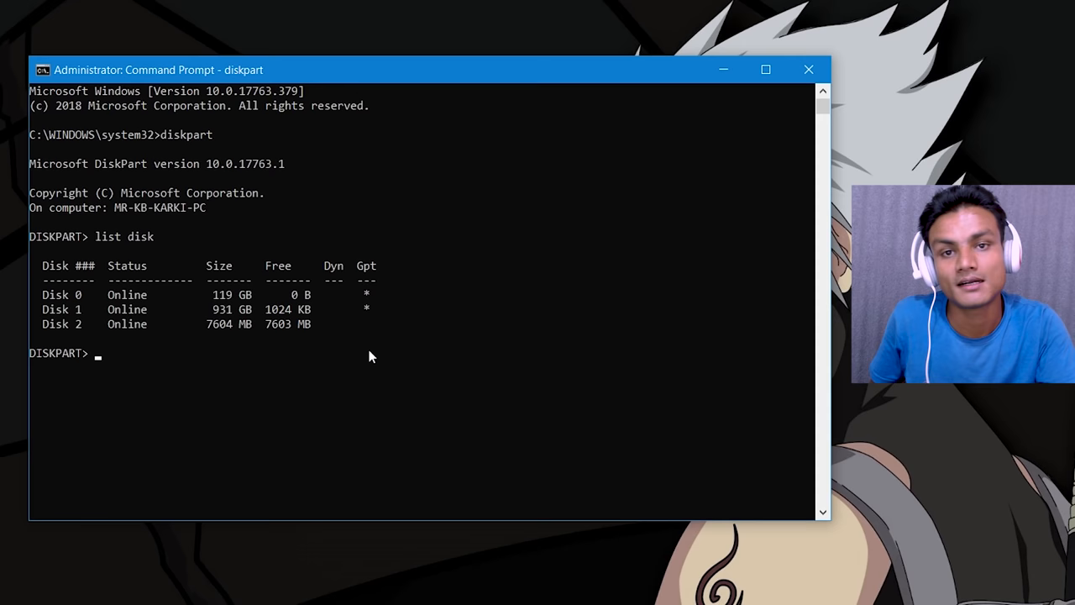
mouse_move(231, 327)
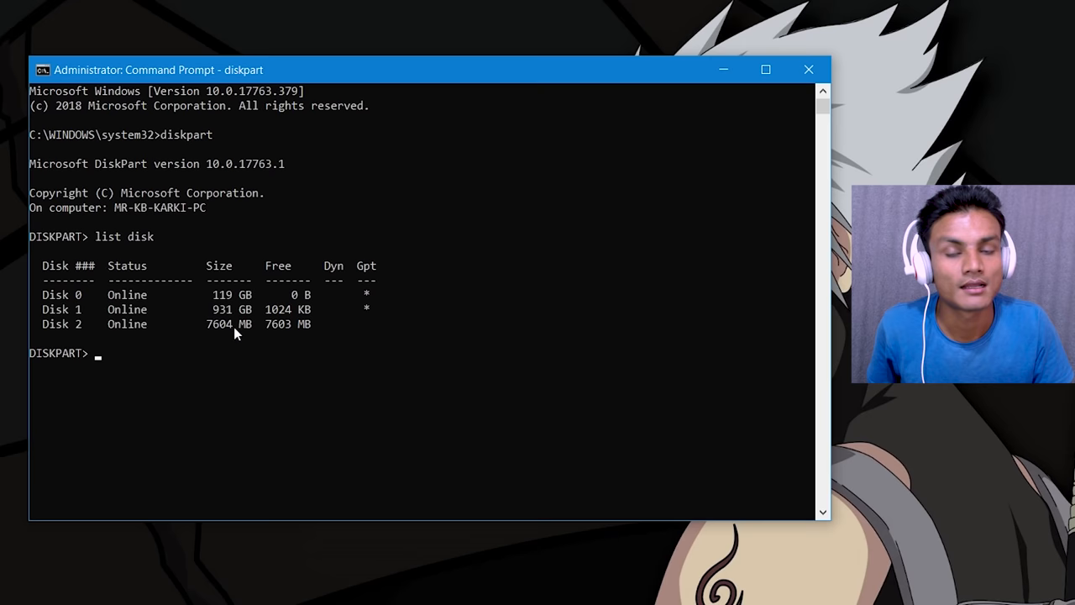
mouse_move(208, 317)
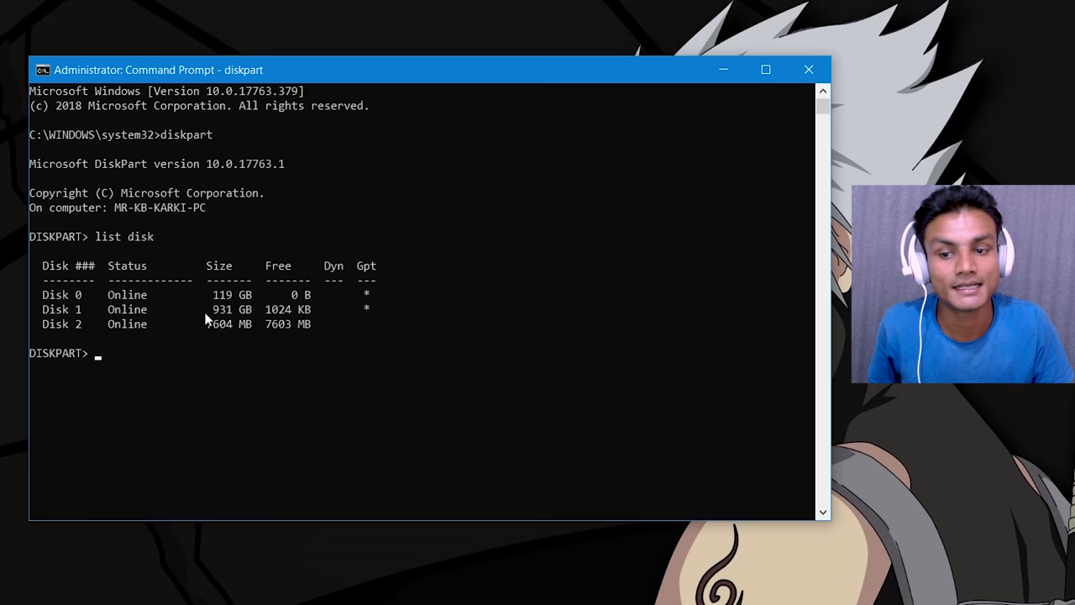
mouse_move(202, 370)
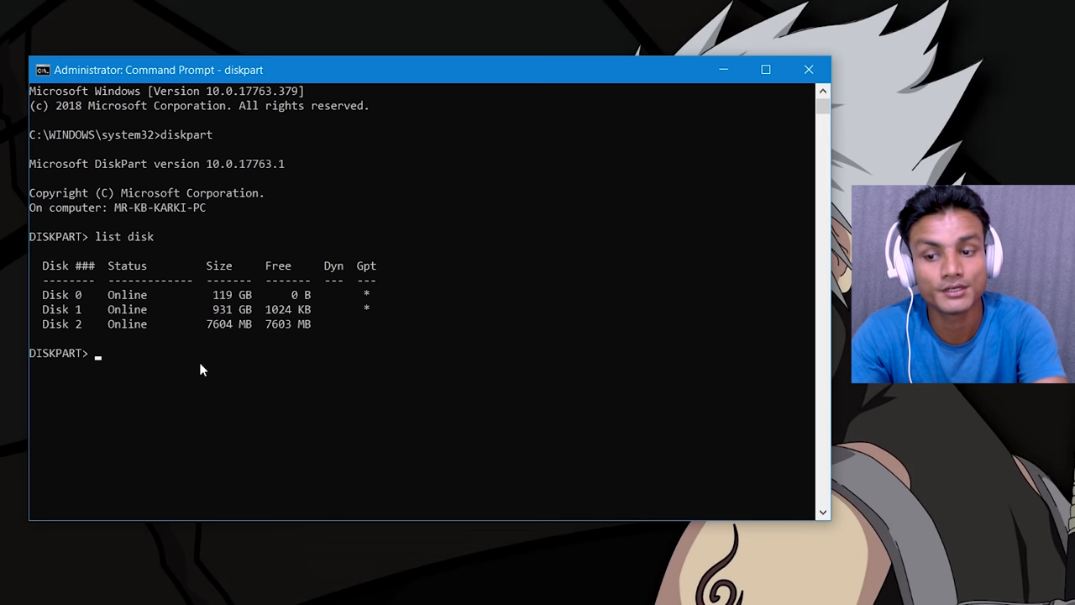
Step: Identify the 7604 MB USB stick as Disk 2 and begin selecting it
type("select di")
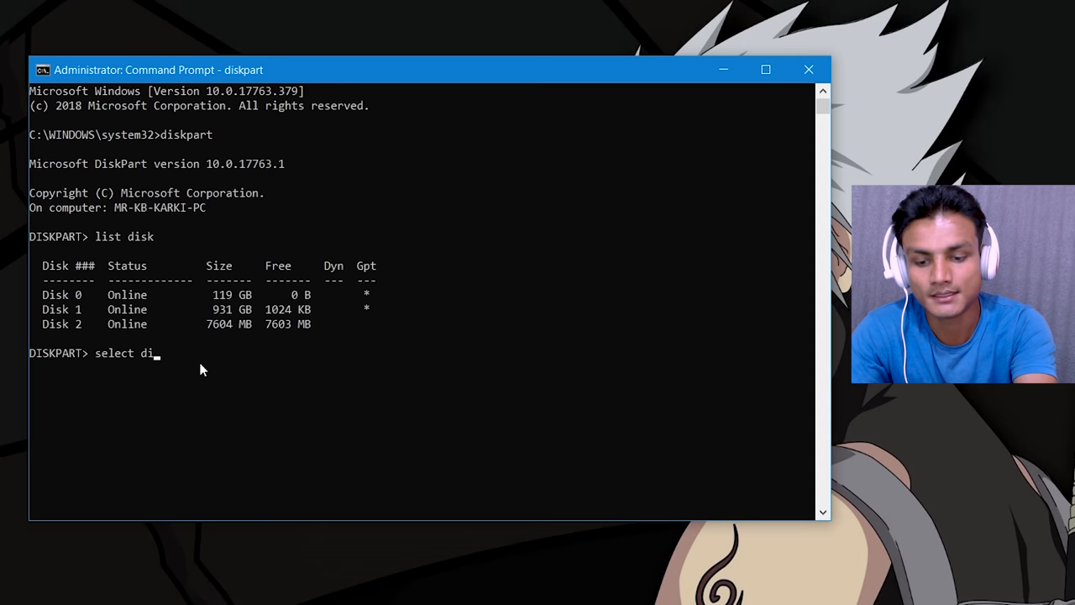
Step: Select Disk 2, wipe it with clean, and exit DiskPart
type("sk 2")
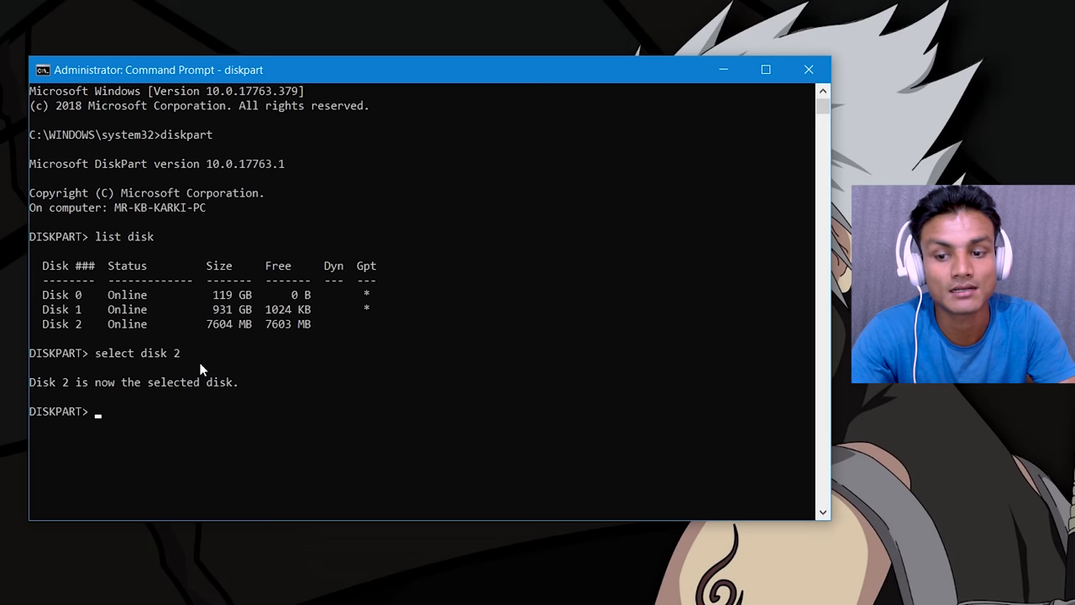
type("clean")
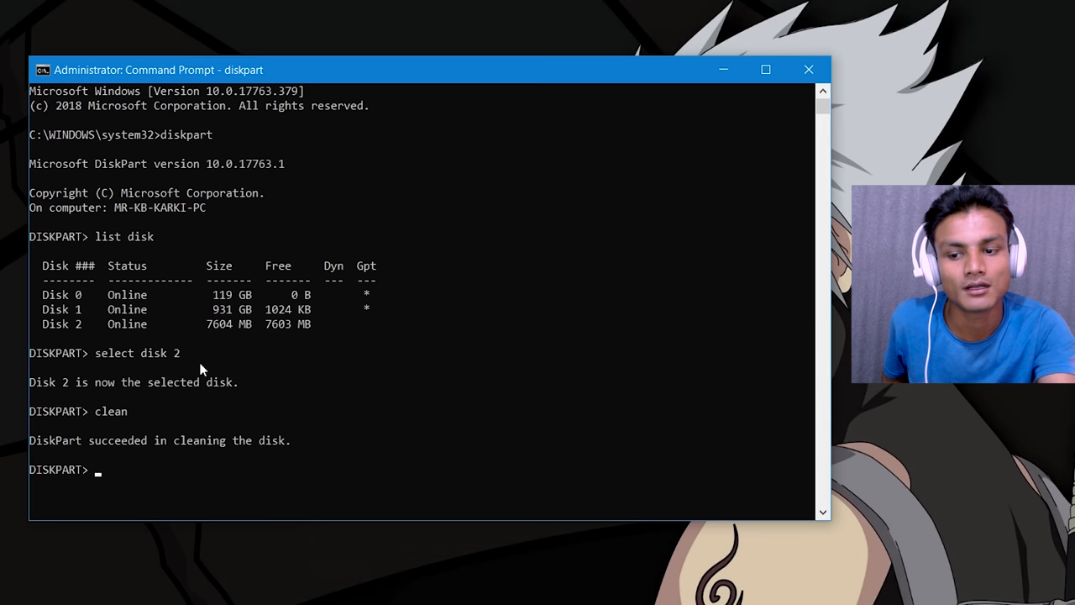
type("ex")
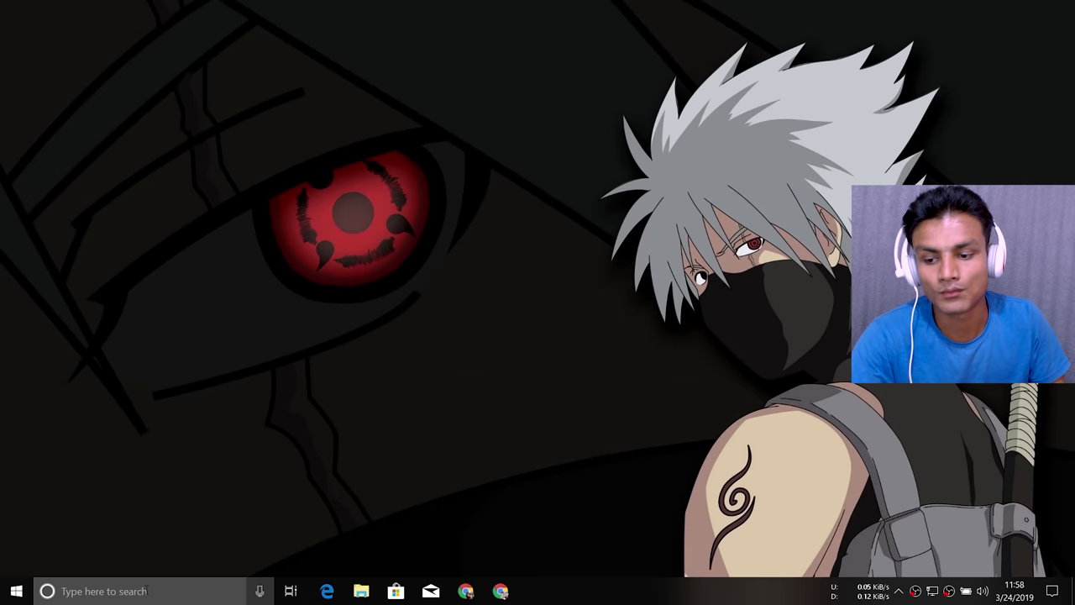
Step: Search 'disk mana' and open Create and format hard disk partitions
type("disk mana")
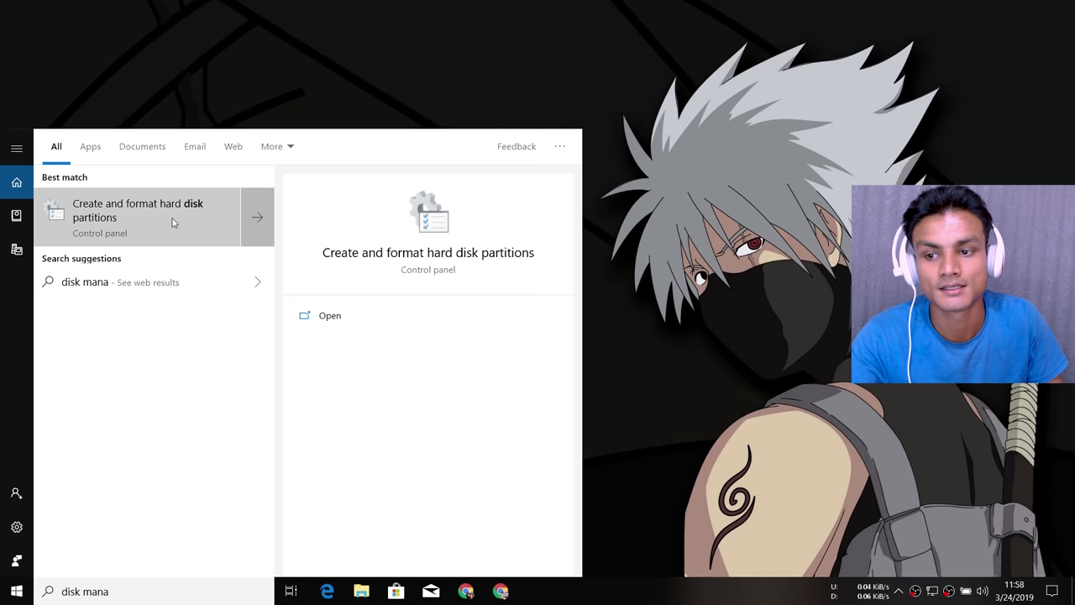
left_click(140, 210)
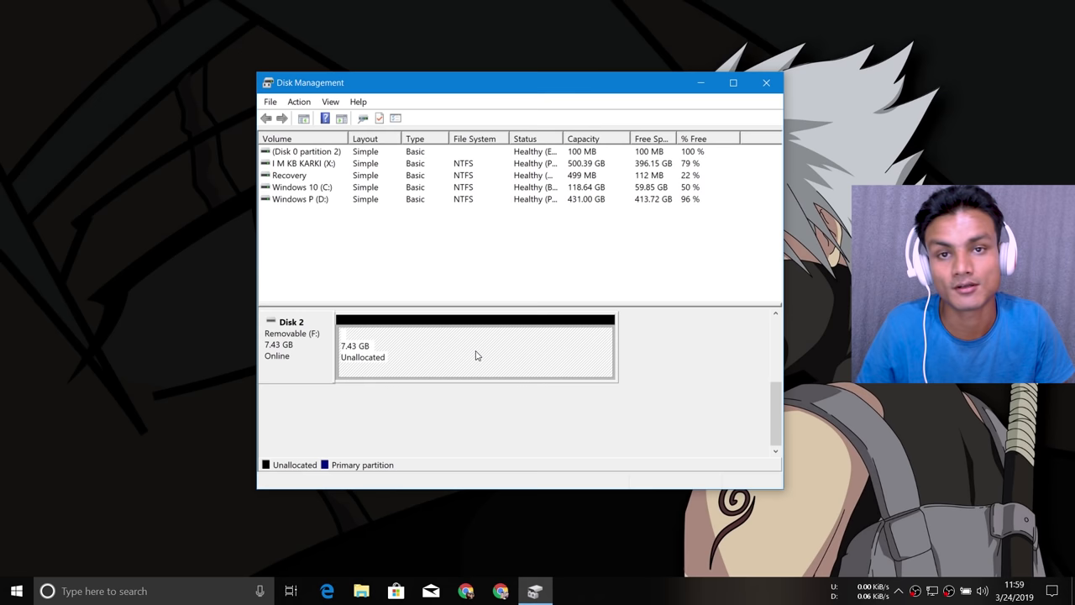
mouse_move(437, 374)
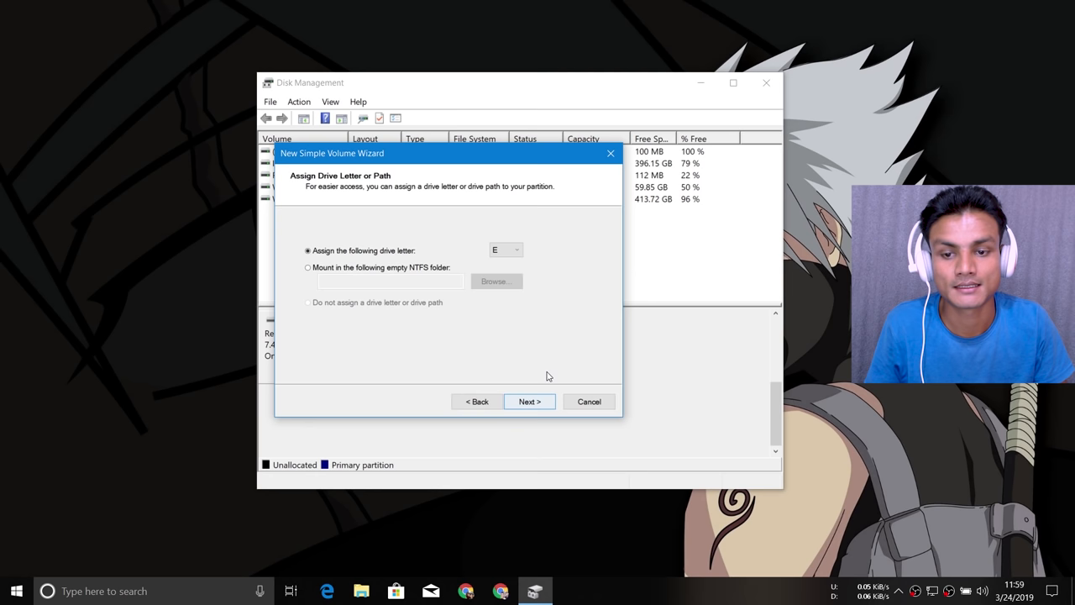
Step: Create an NTFS volume on Disk 2 labelled 'USB Drive' with letter E
left_click(529, 401)
type("Us")
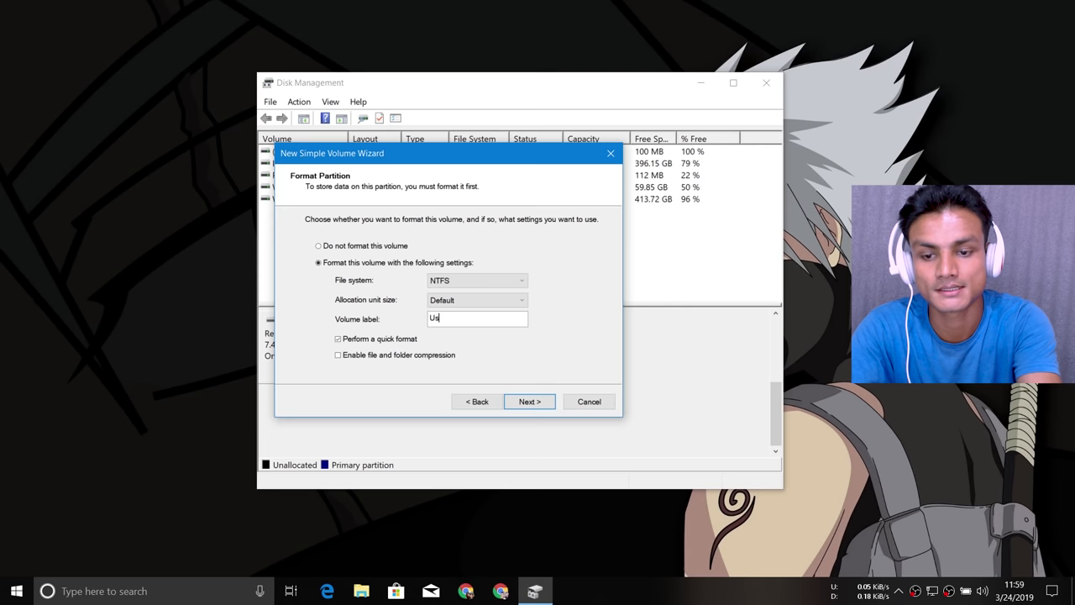
type("SB Drive")
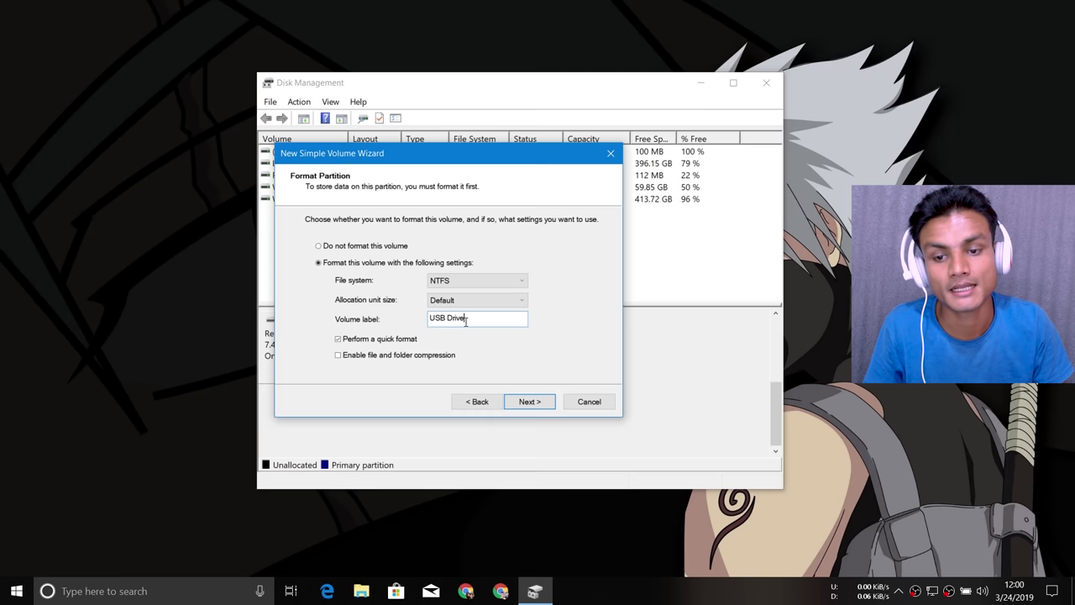
left_click(529, 401)
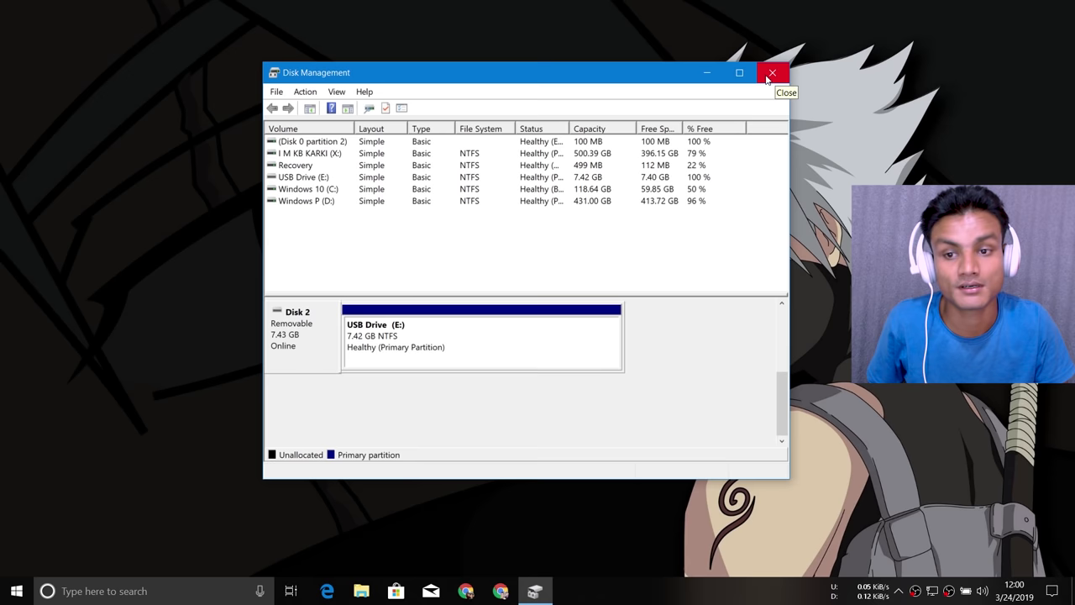
Step: Close the Disk Management window
left_click(771, 73)
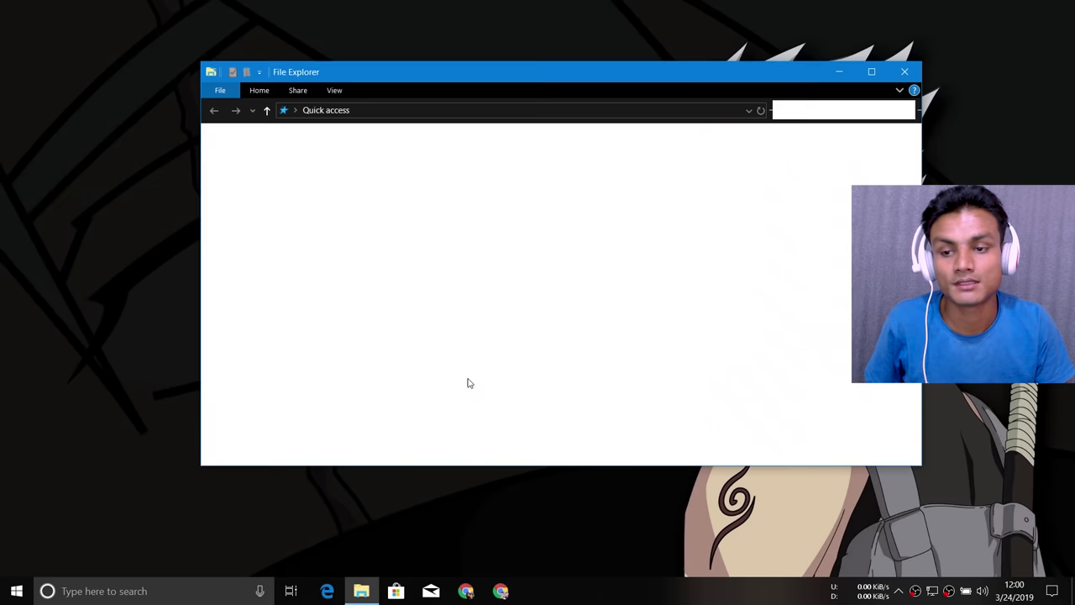